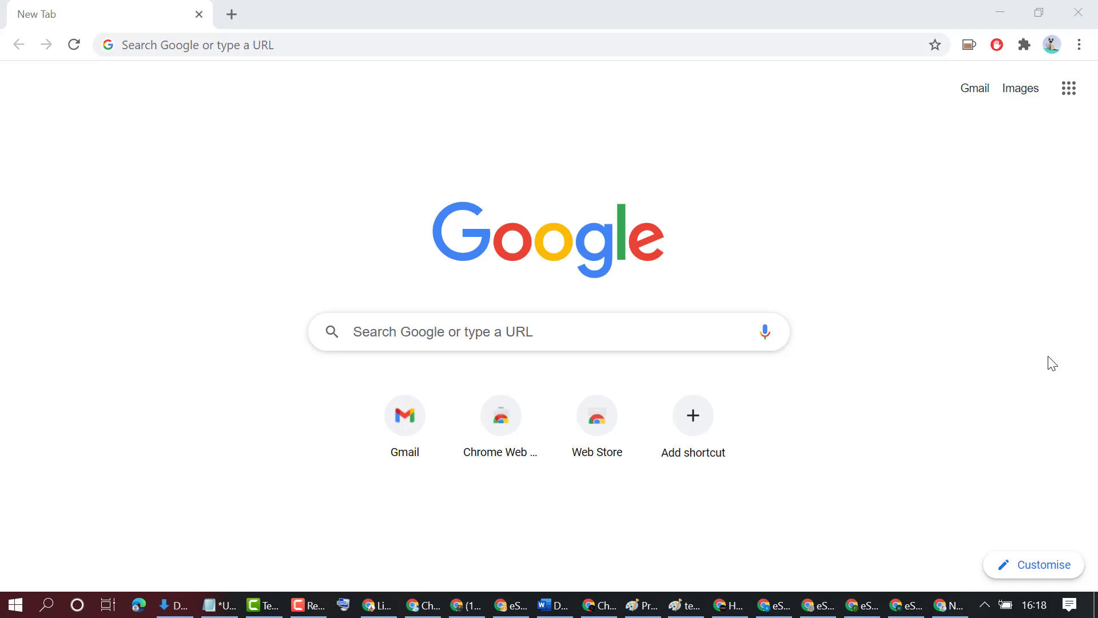
mouse_move(1025, 262)
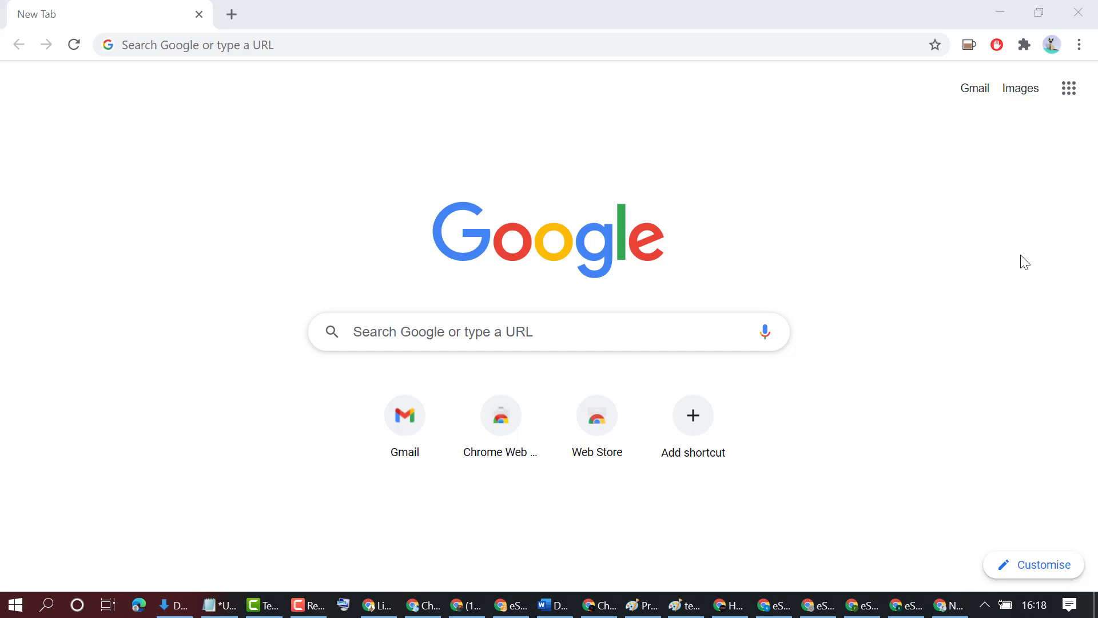
mouse_move(483, 145)
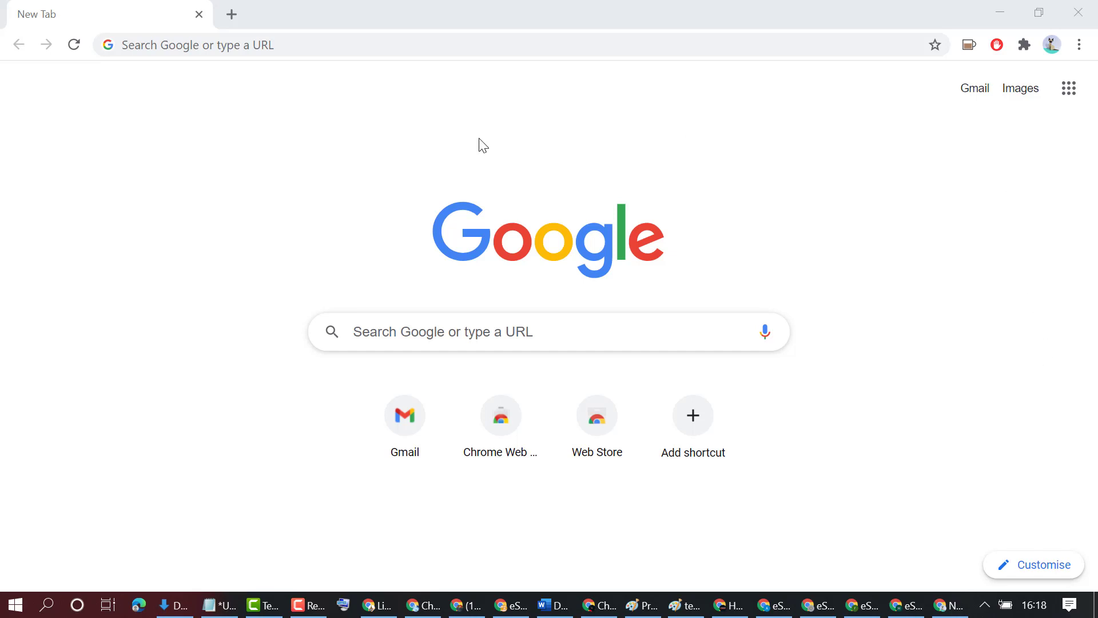
mouse_move(1080, 44)
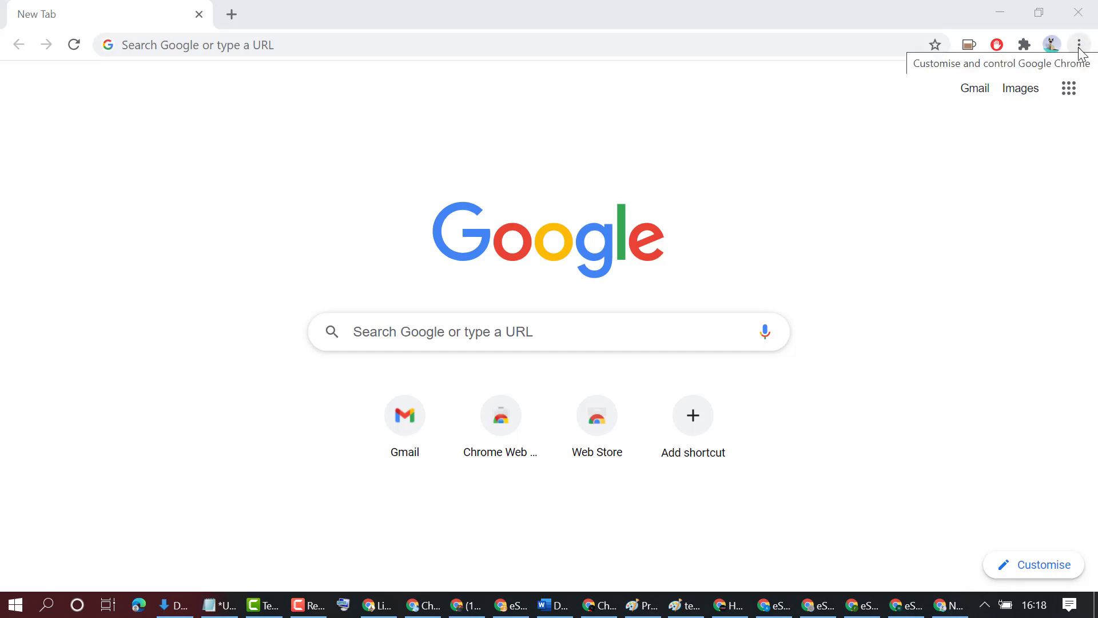
Open Chrome Settings from the three-dot menu.
click(1080, 44)
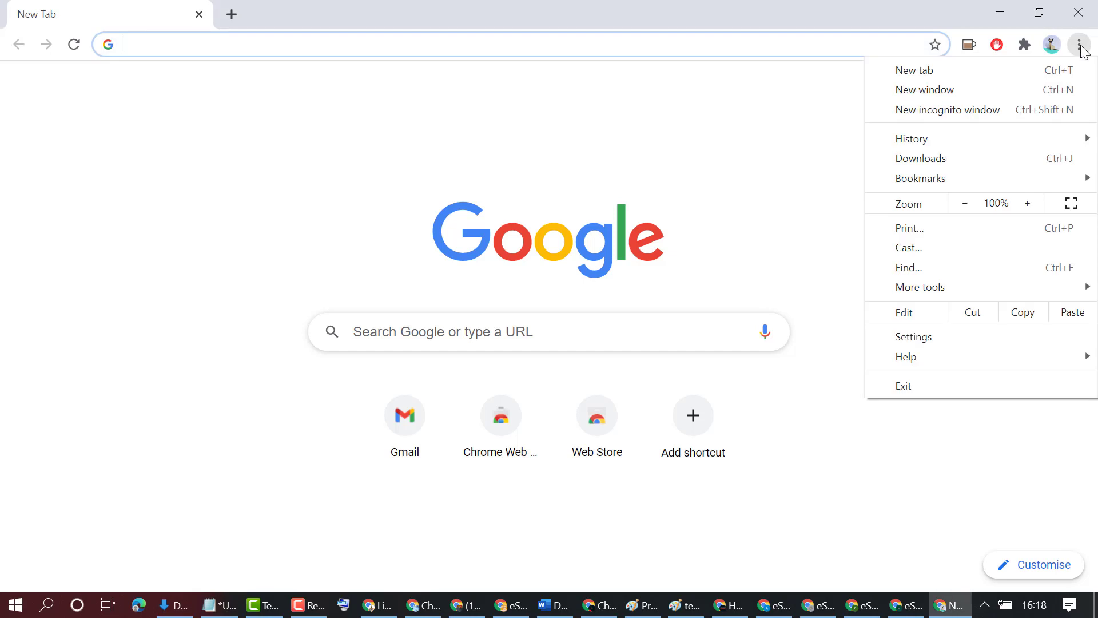
mouse_move(913, 337)
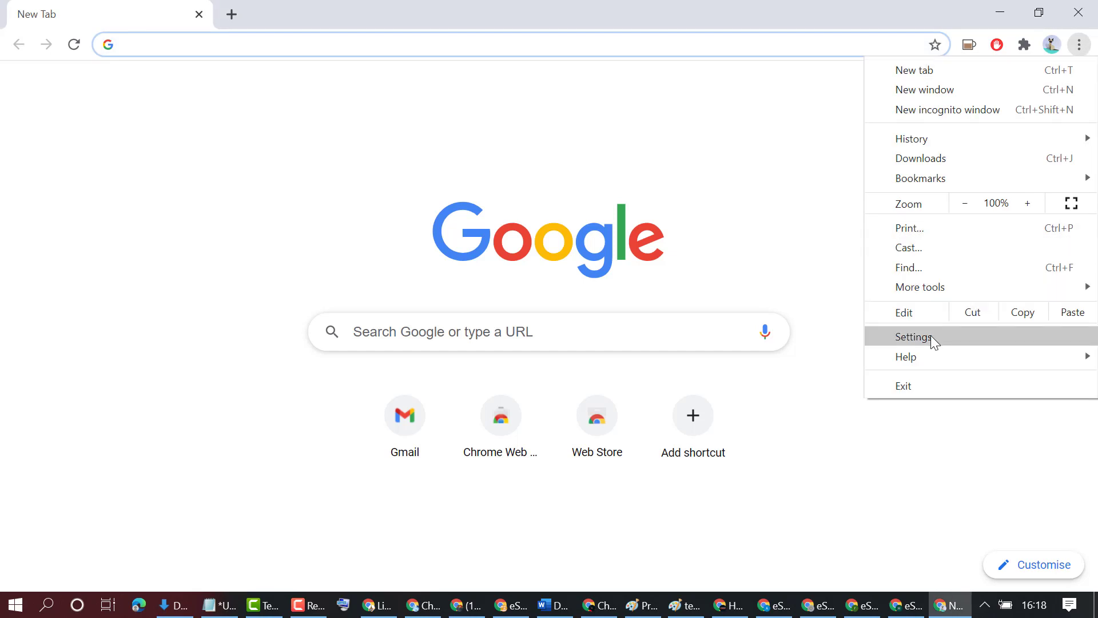
click(913, 337)
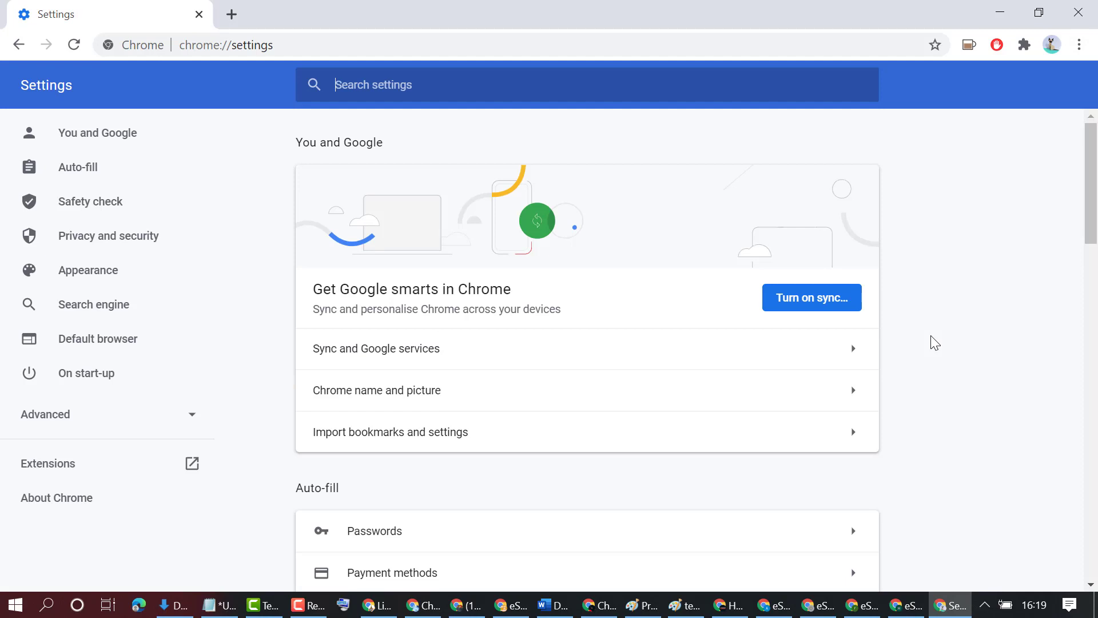
mouse_move(634, 252)
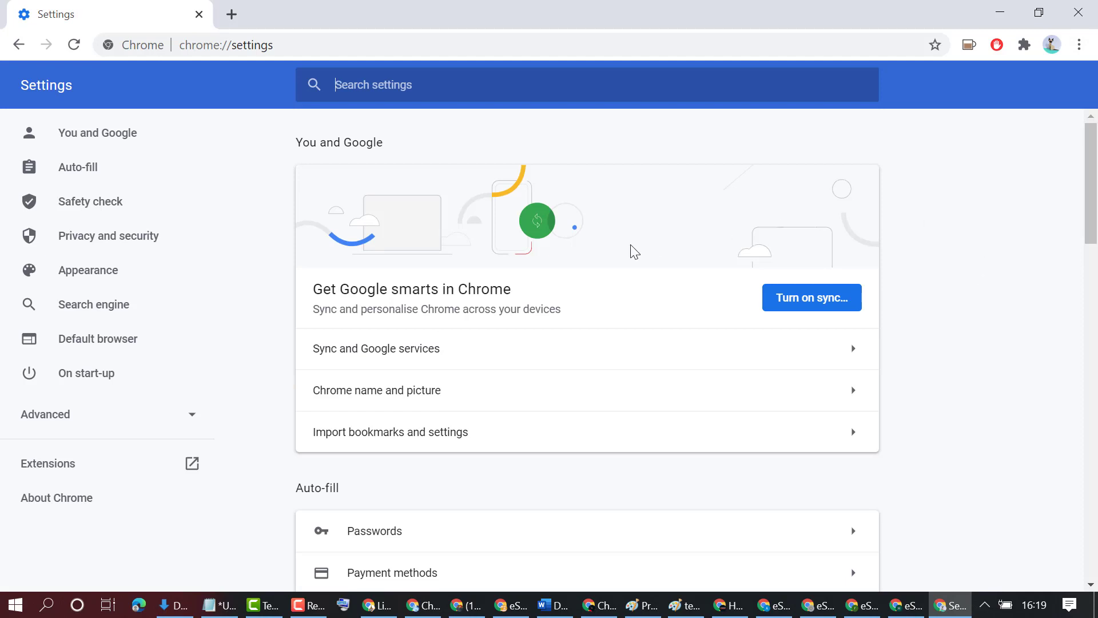
Scroll down the Settings page to the Privacy and security section.
scroll(down, 3)
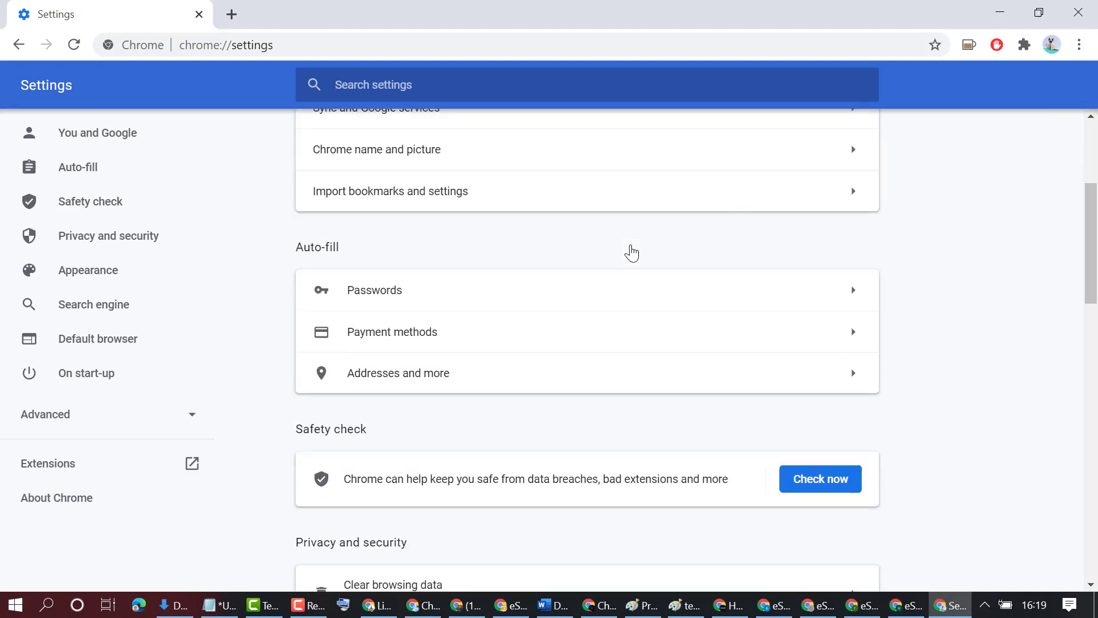
scroll(down, 3)
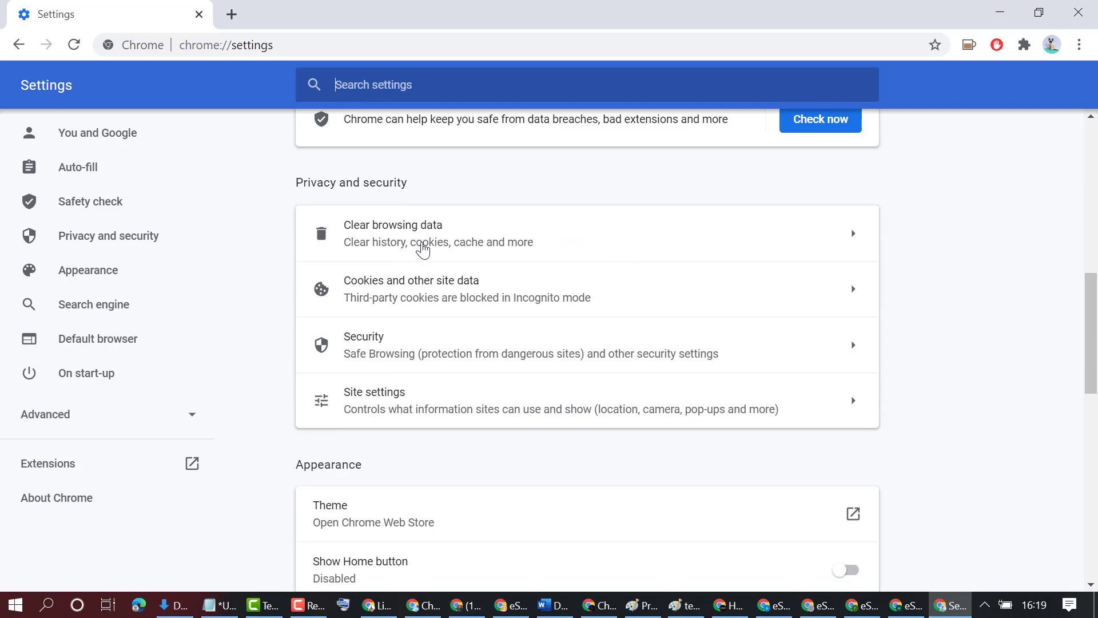
mouse_move(553, 250)
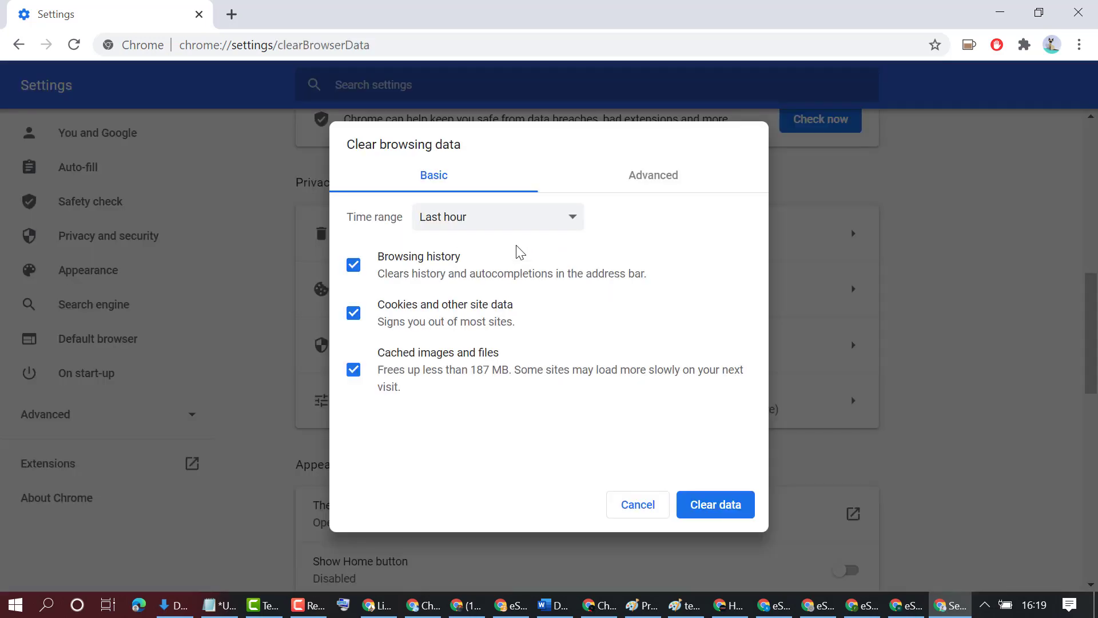
mouse_move(595, 192)
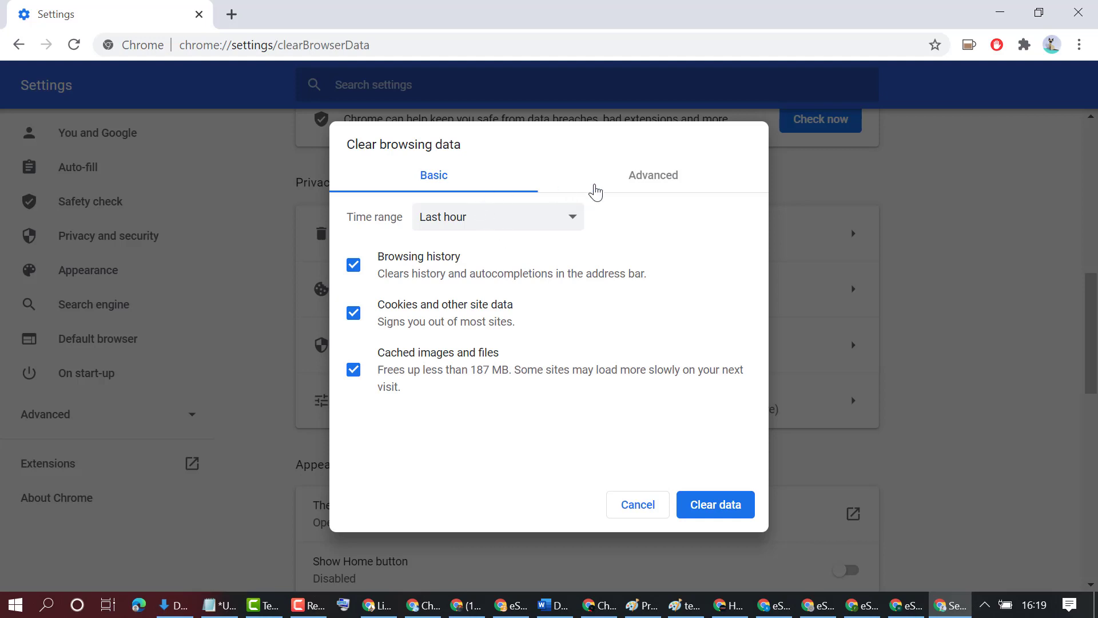
mouse_move(656, 184)
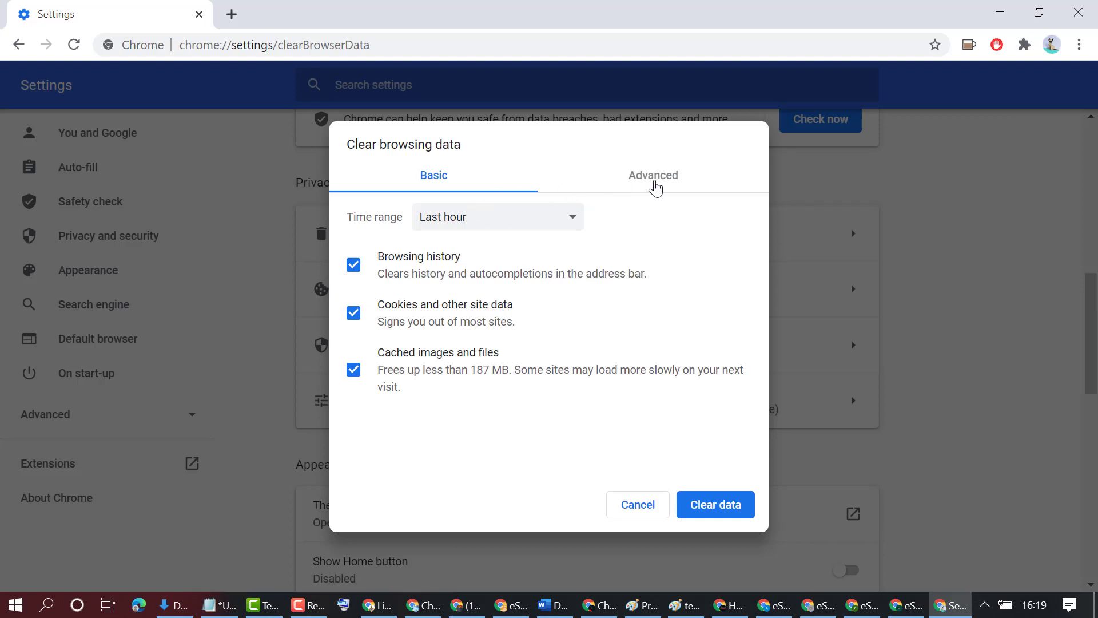
Switch to the Advanced tab and re-tick Browsing history.
click(653, 176)
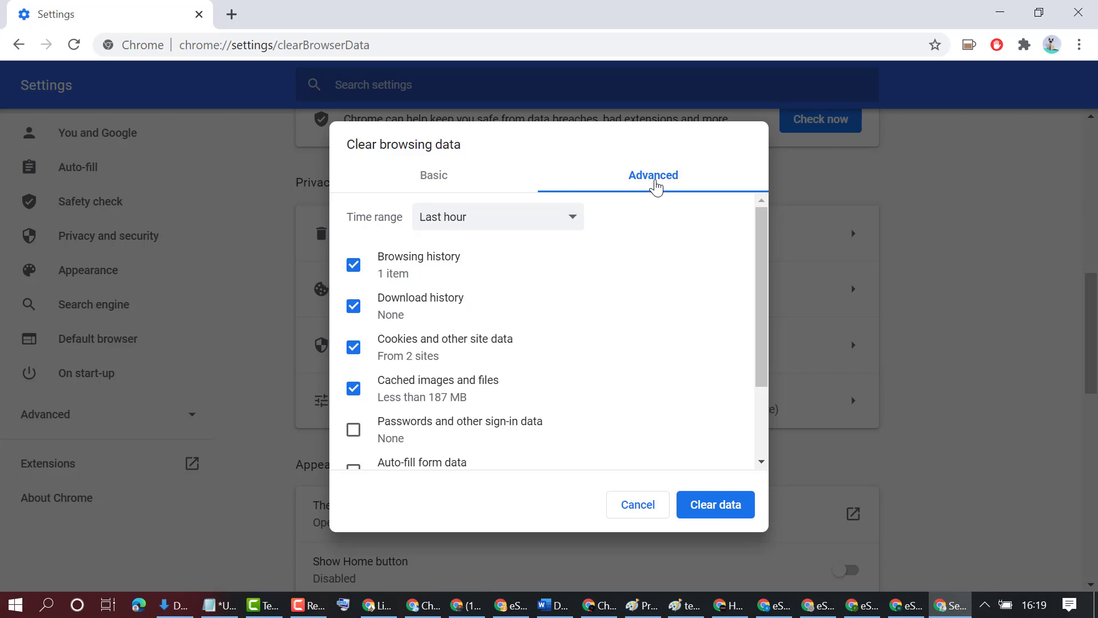
mouse_move(537, 219)
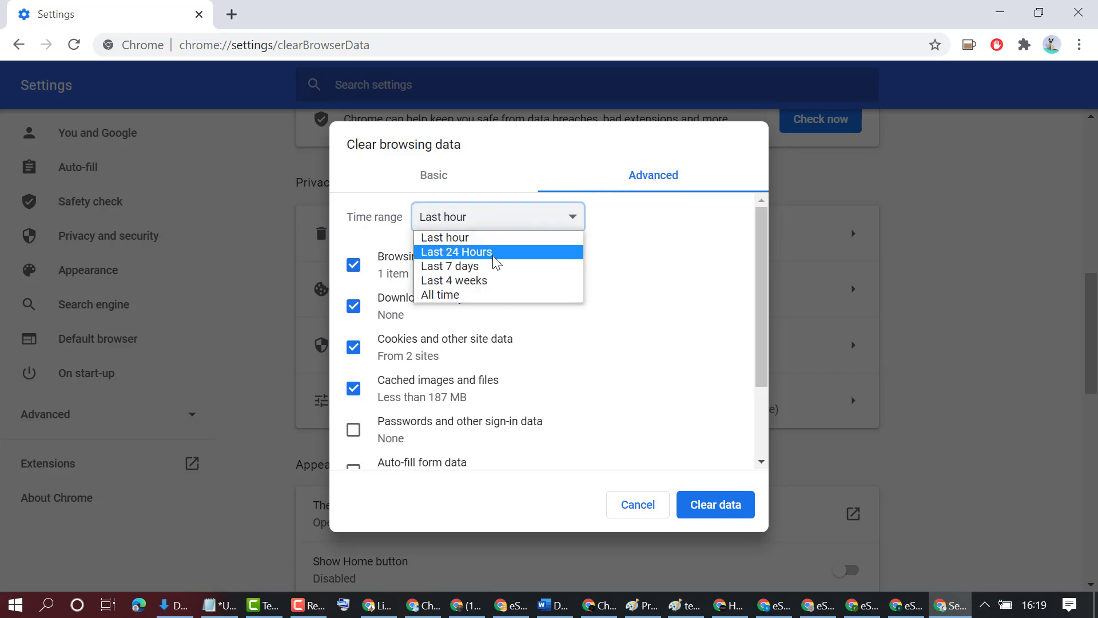
mouse_move(481, 265)
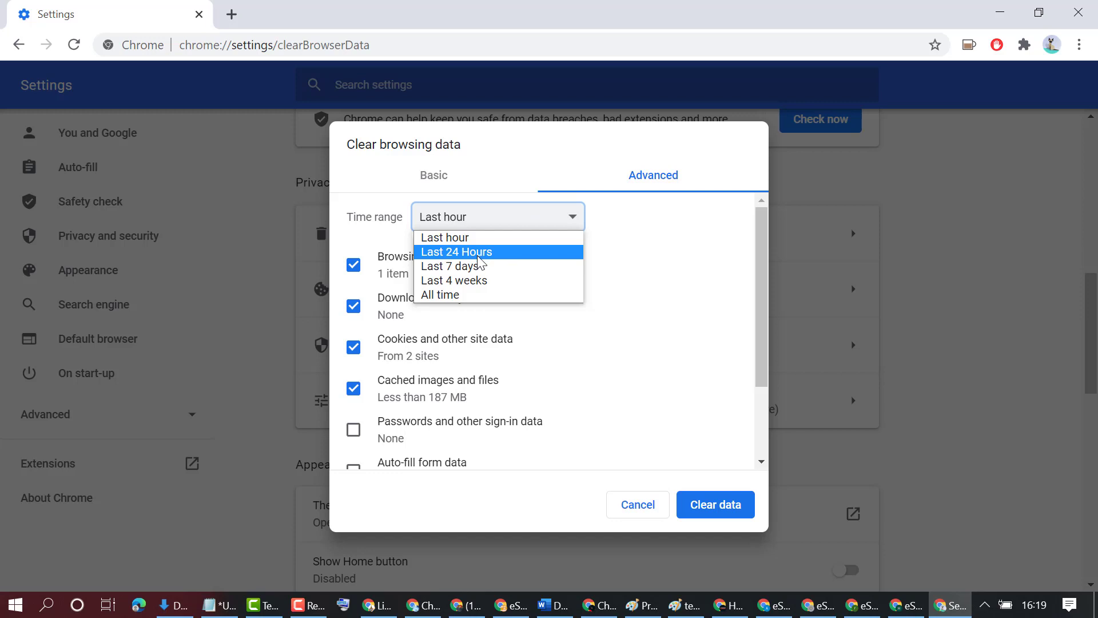
mouse_move(474, 283)
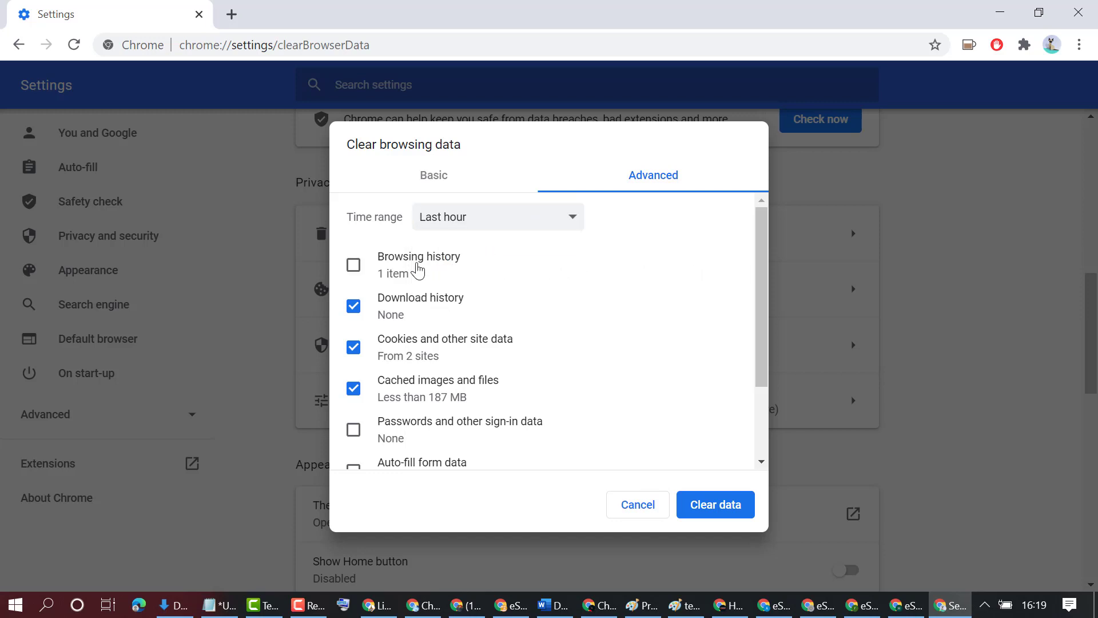
click(353, 264)
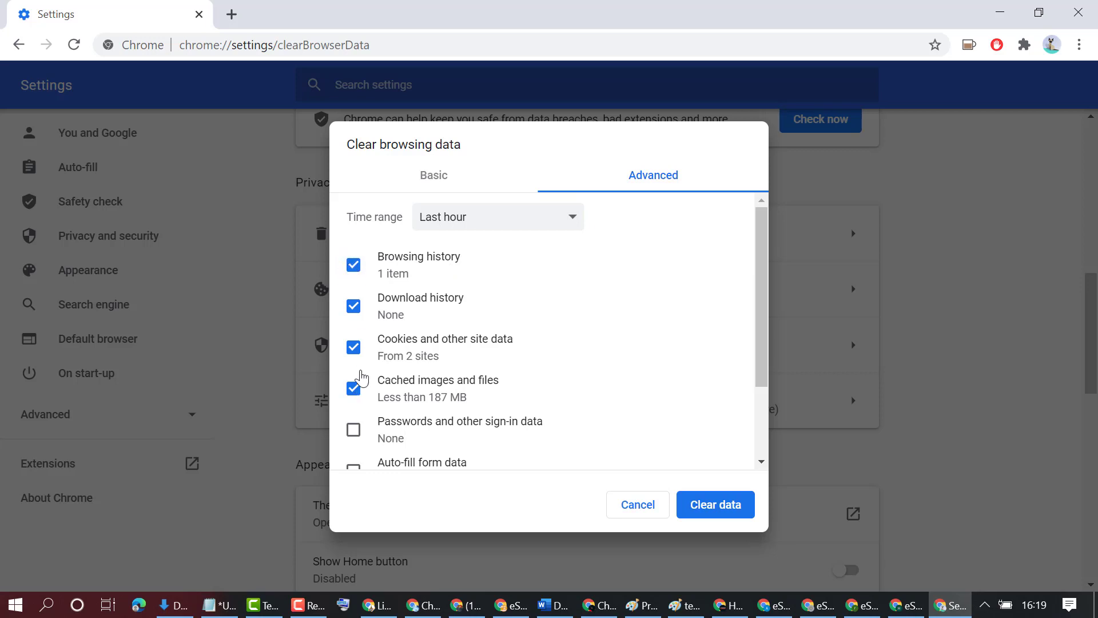
mouse_move(377, 286)
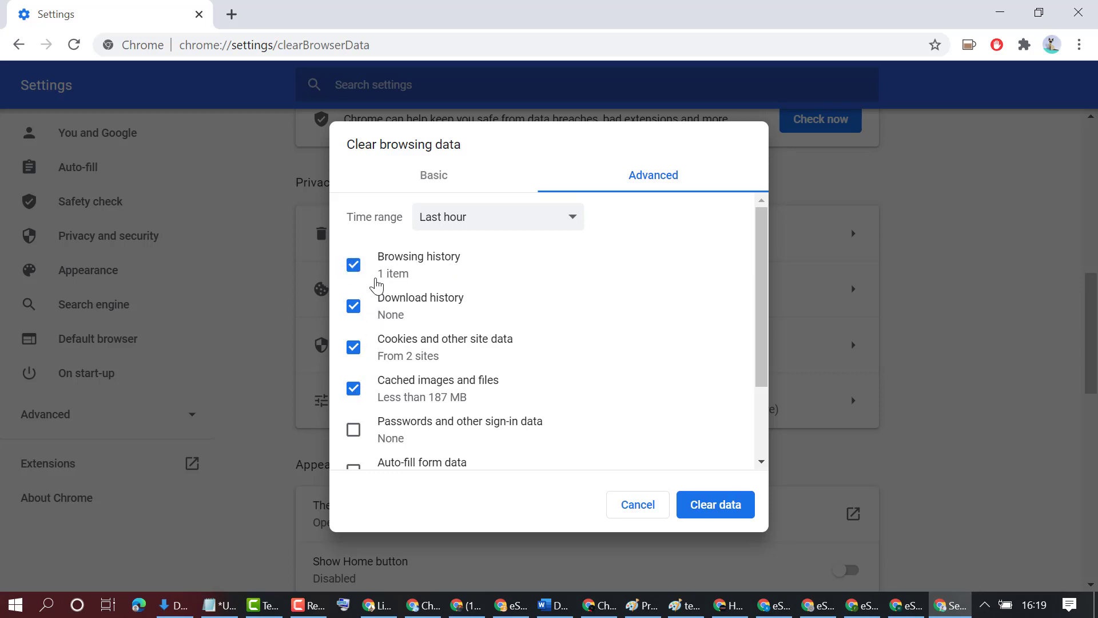
mouse_move(413, 281)
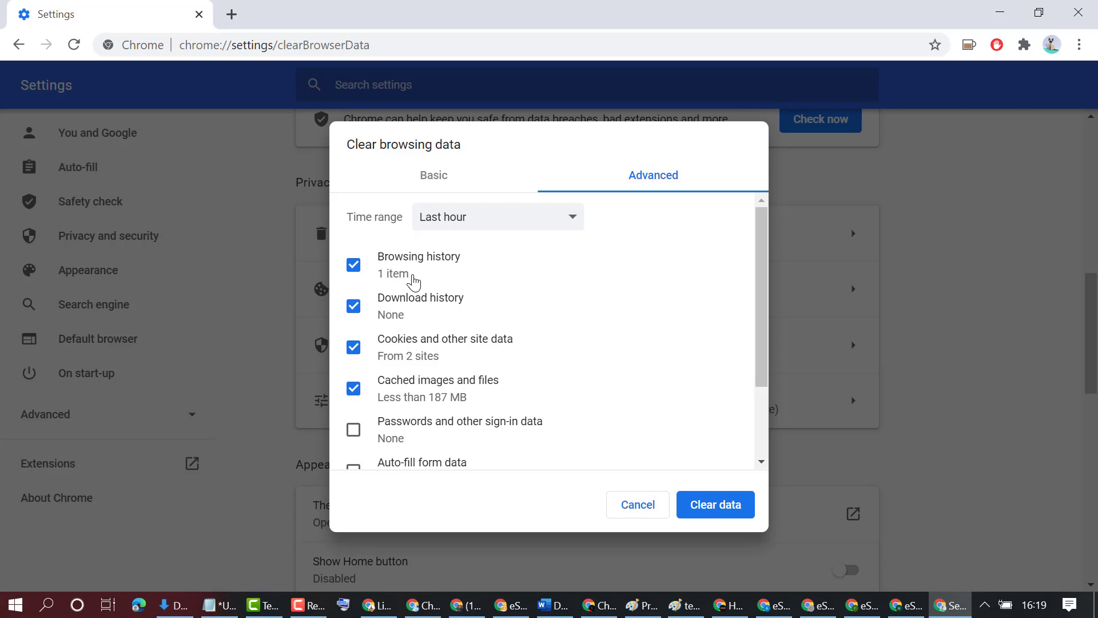
mouse_move(412, 308)
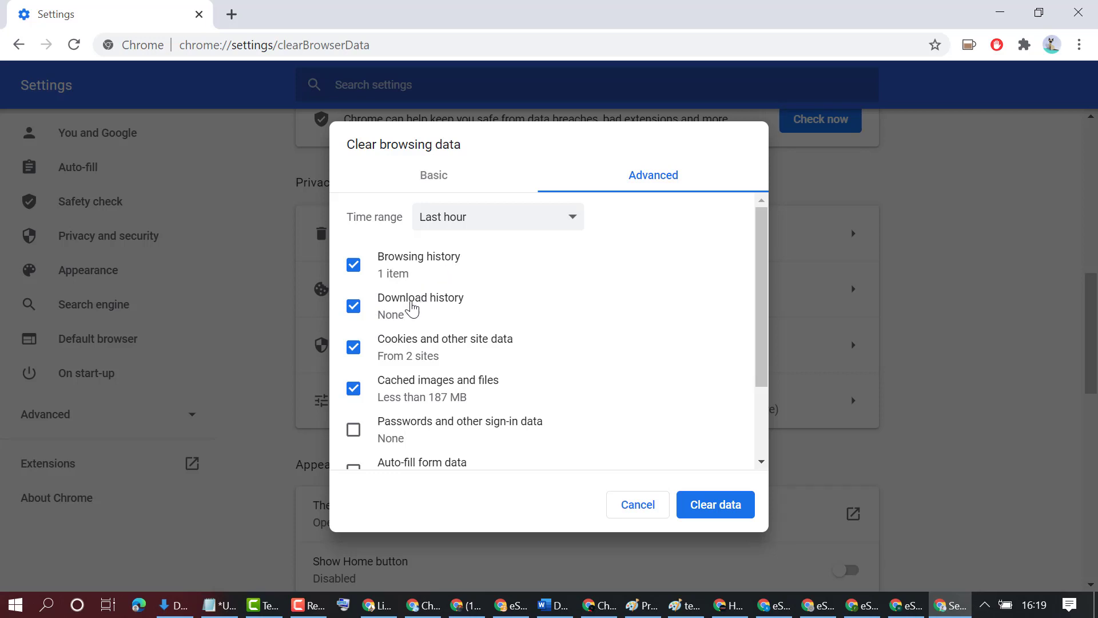
mouse_move(442, 354)
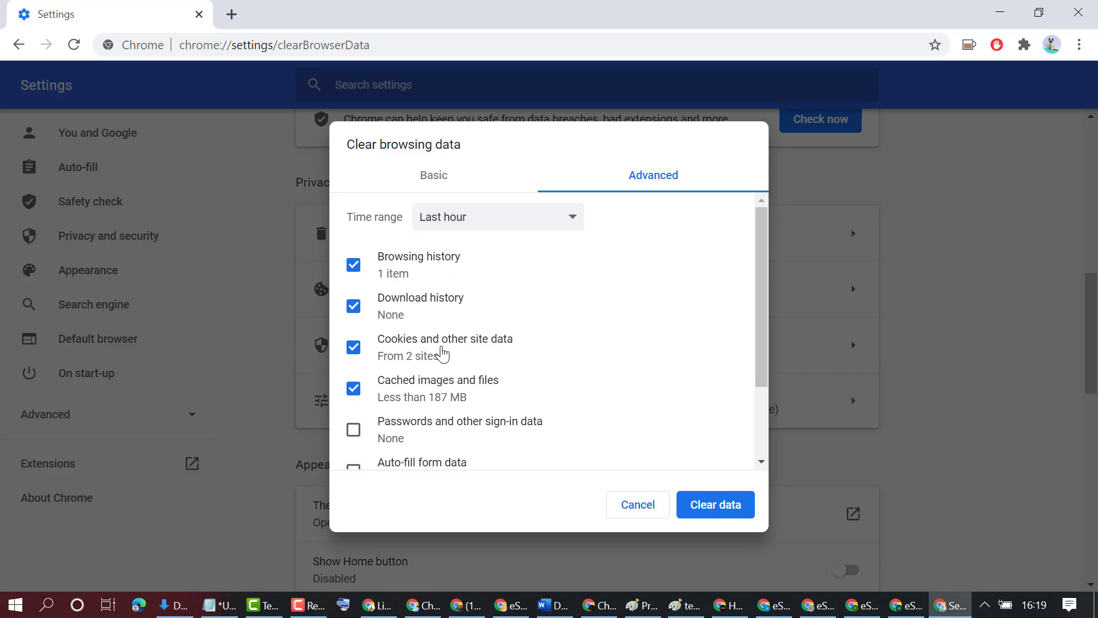
mouse_move(481, 365)
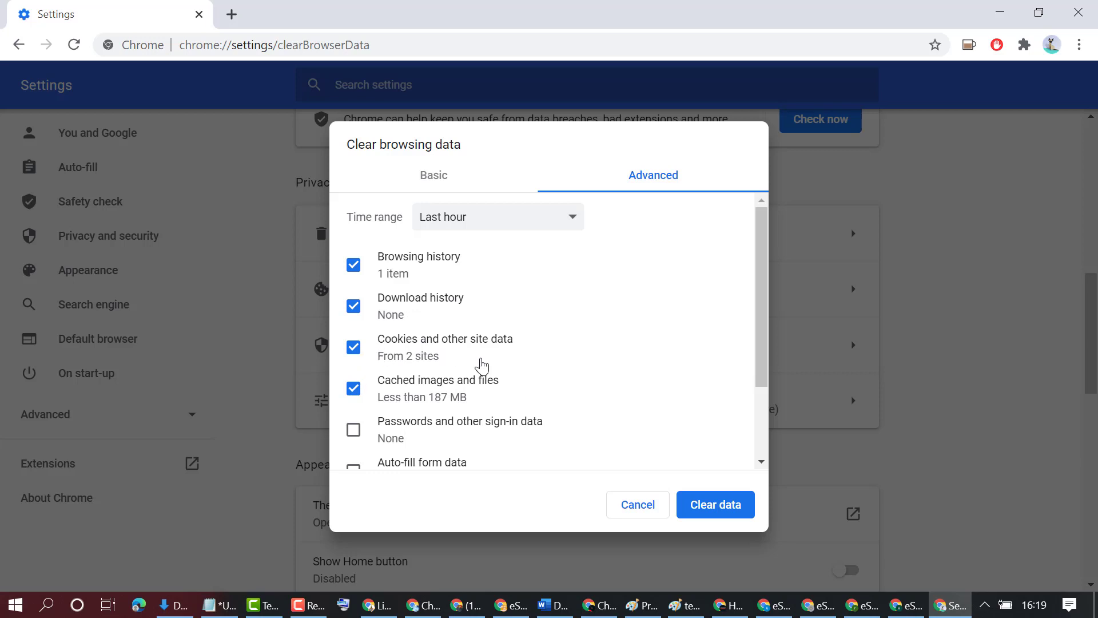
mouse_move(385, 400)
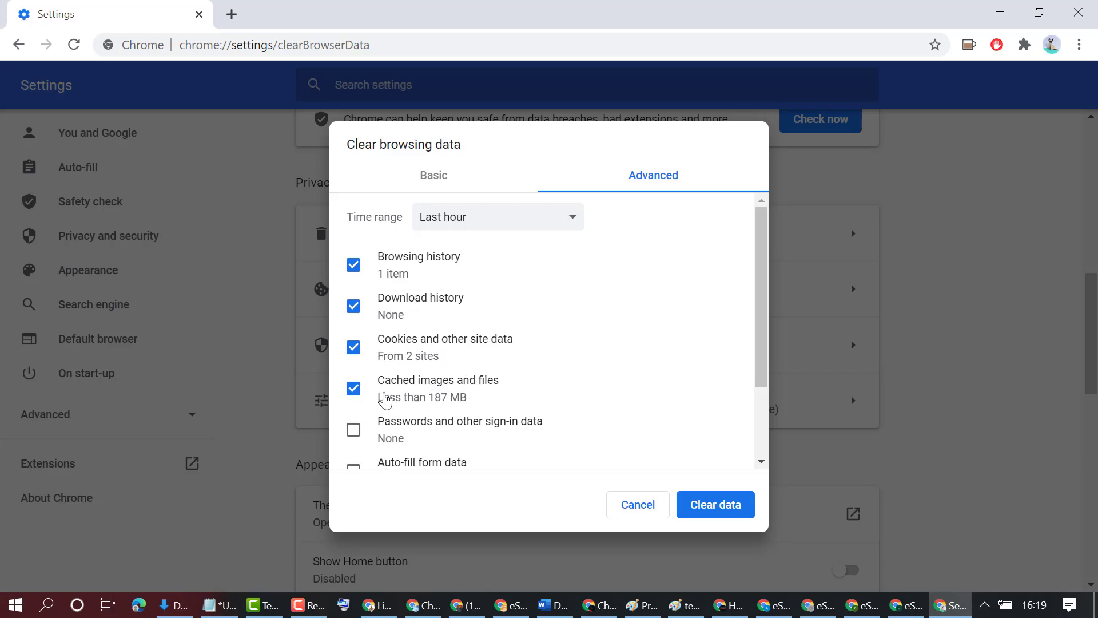
scroll(down, 3)
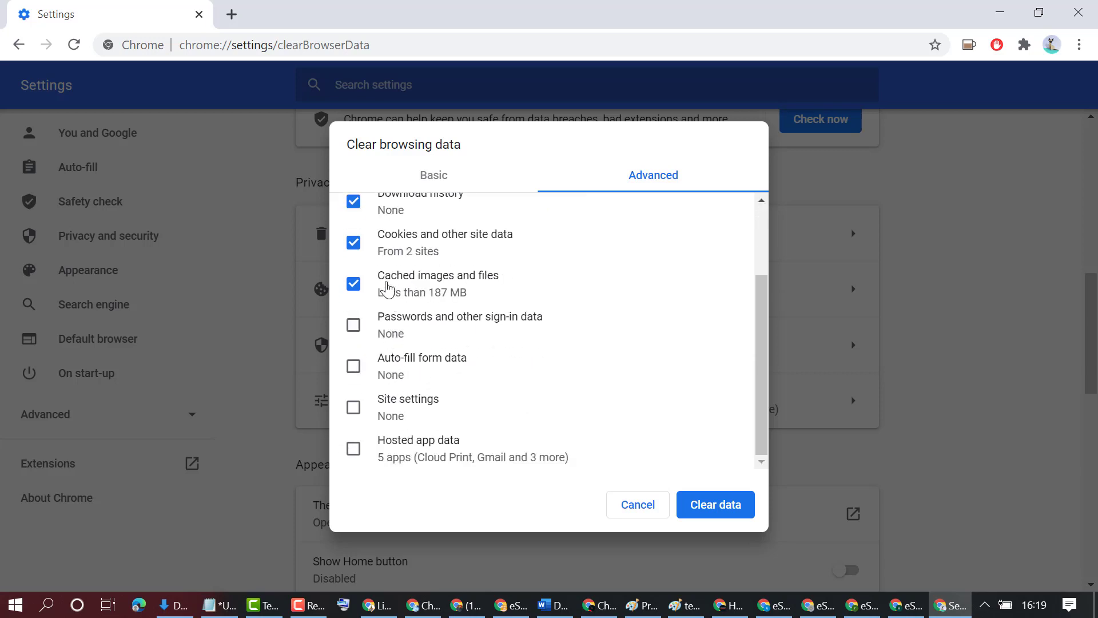
mouse_move(404, 306)
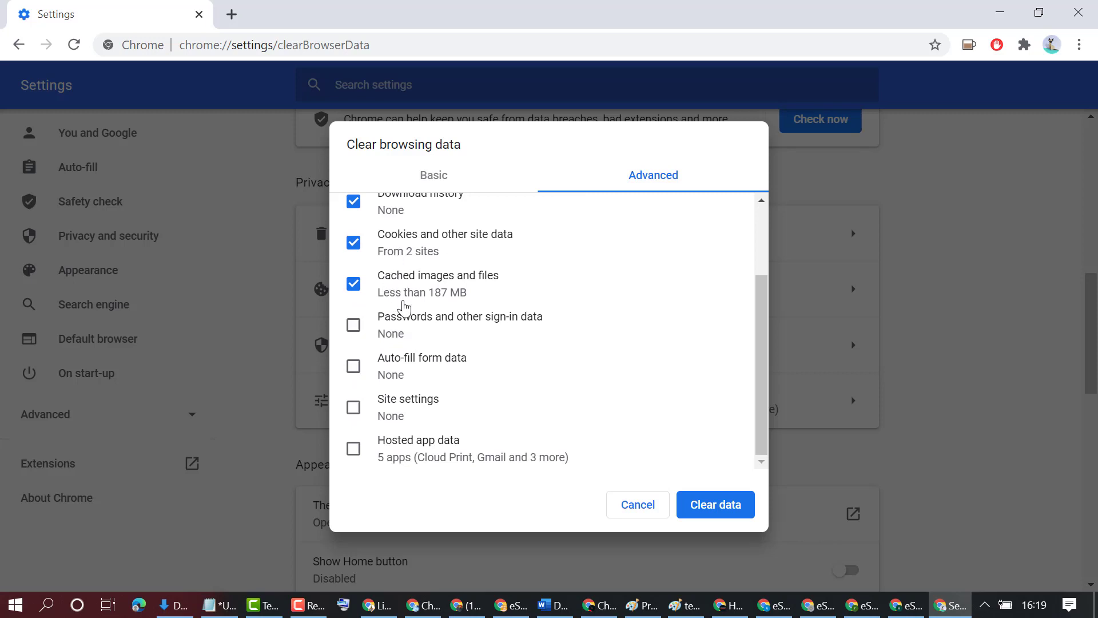
mouse_move(378, 360)
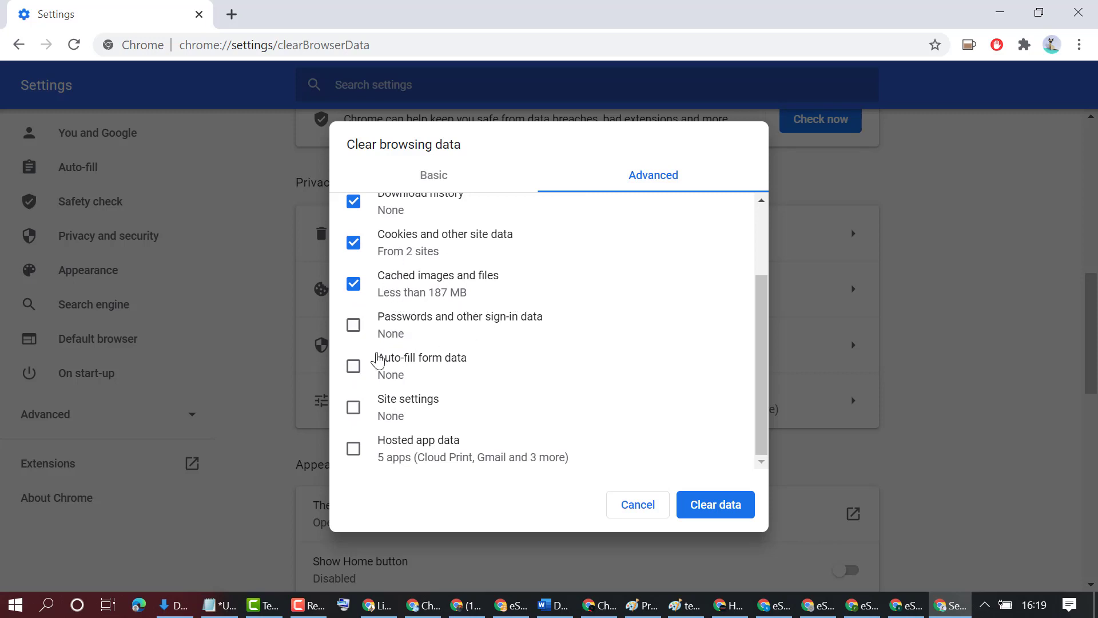
mouse_move(461, 328)
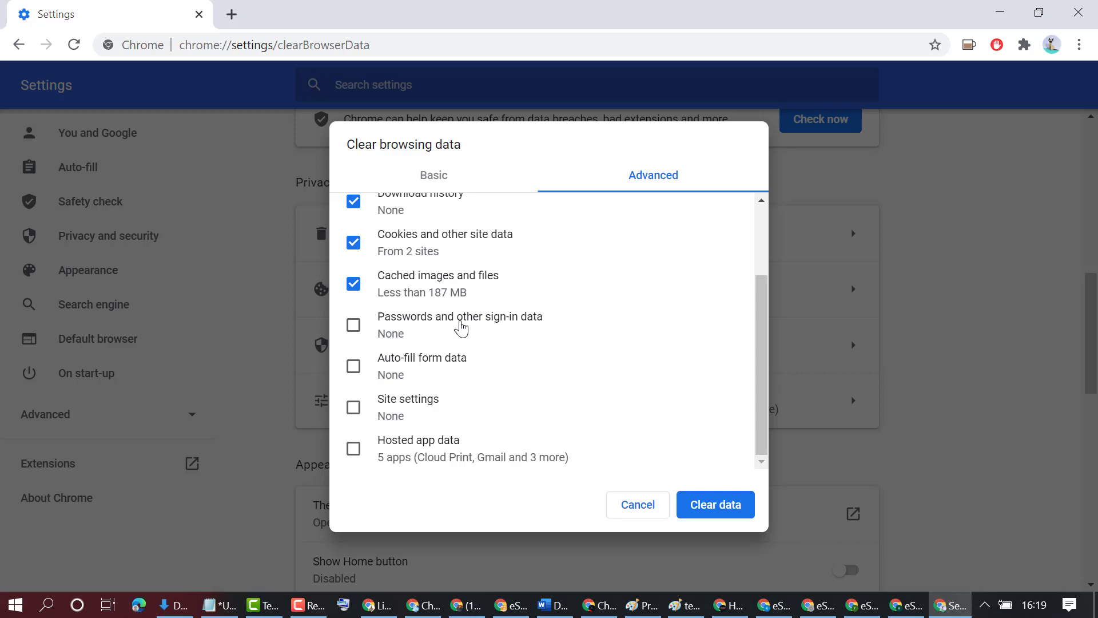
mouse_move(418, 376)
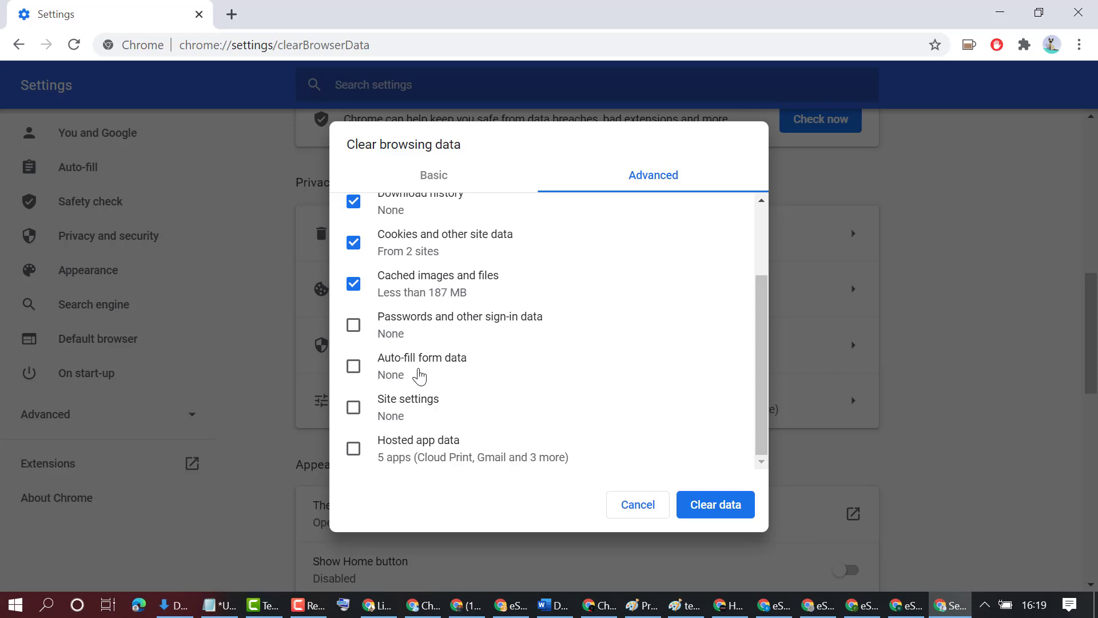
mouse_move(377, 412)
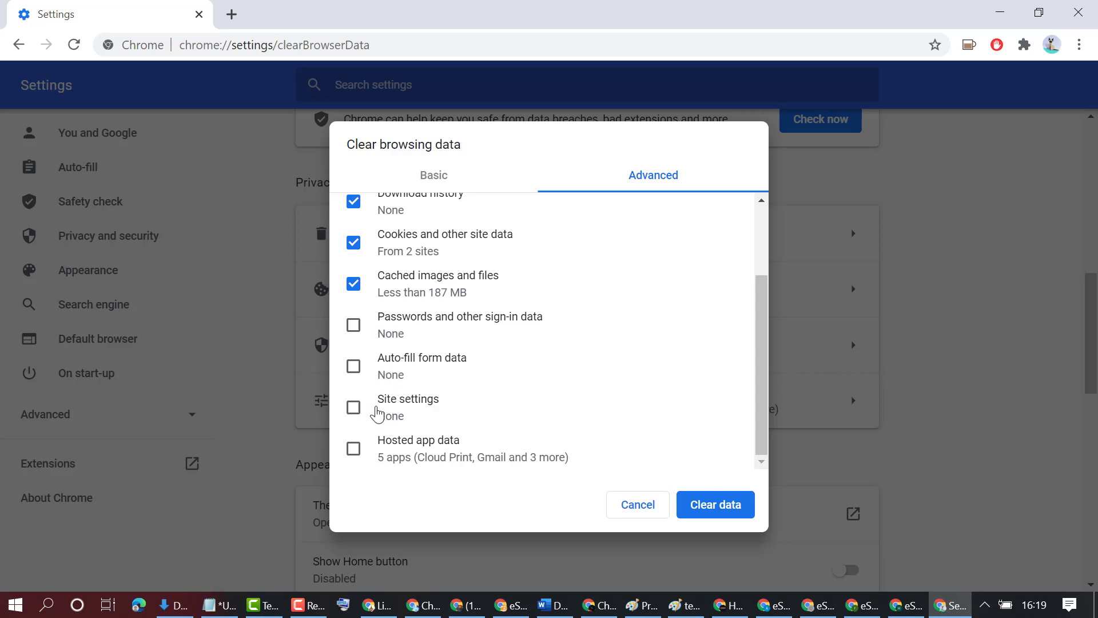
mouse_move(468, 461)
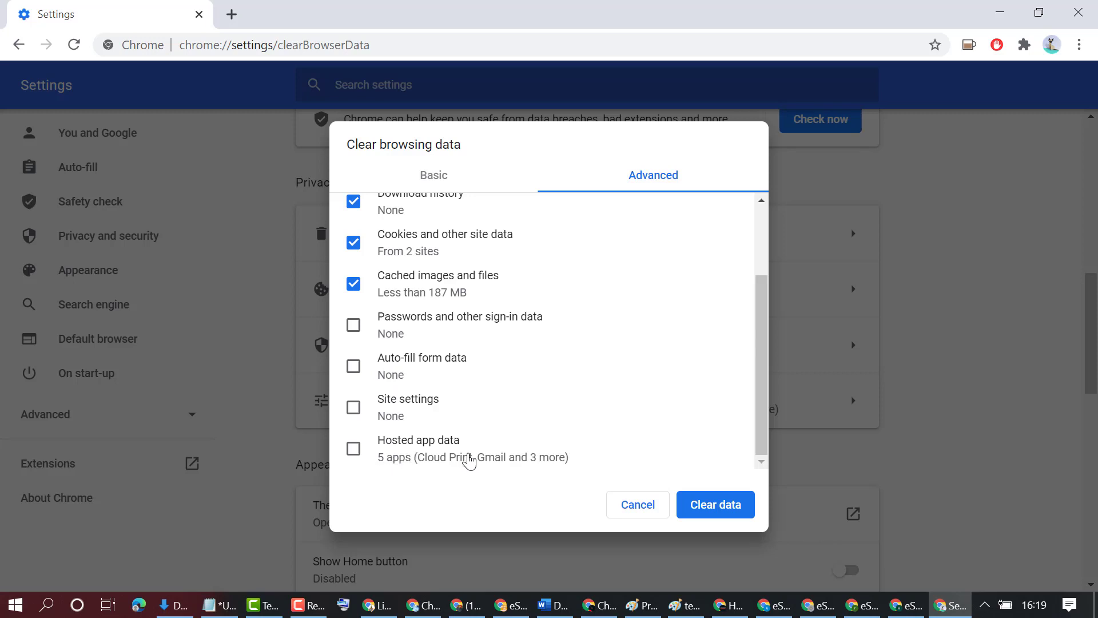
scroll(up, 3)
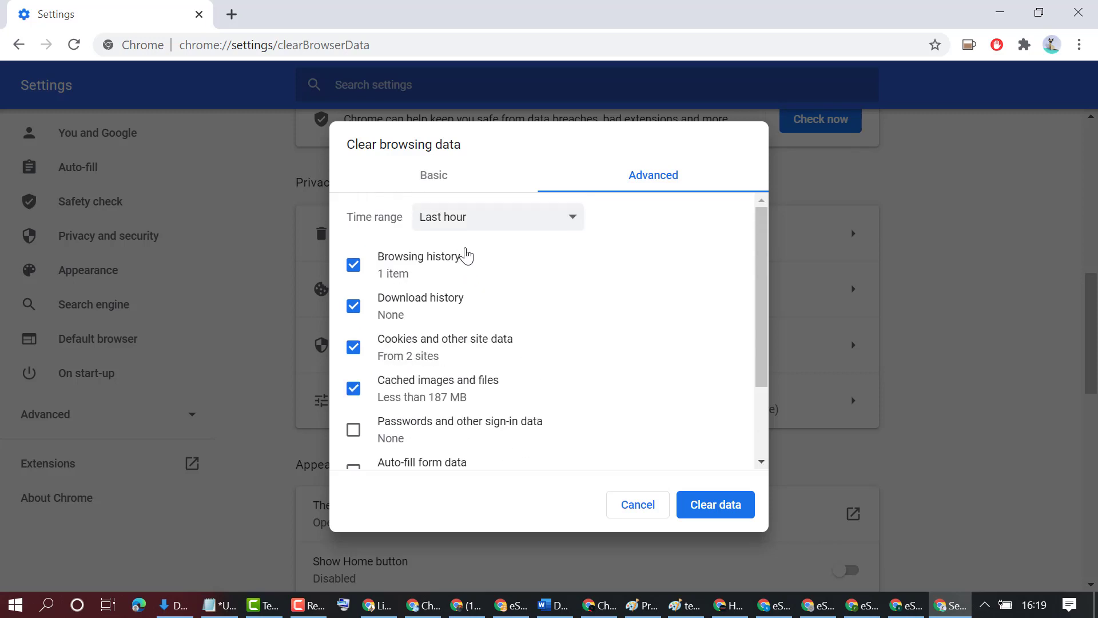
Delete the ticked history, downloads, cookies and cached images with Clear data.
click(497, 216)
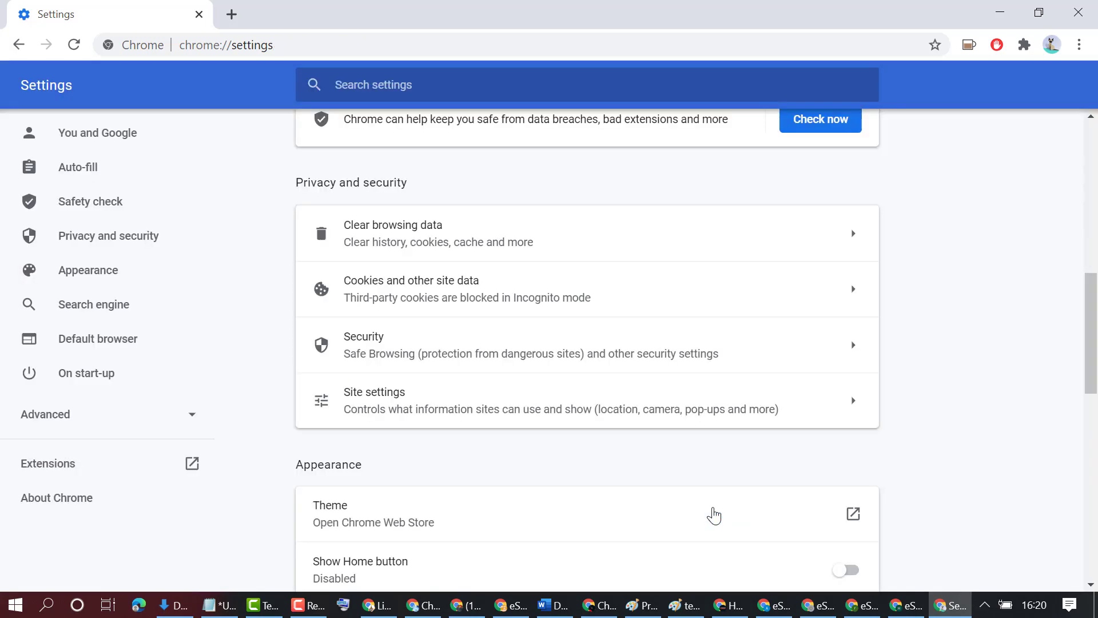
mouse_move(704, 456)
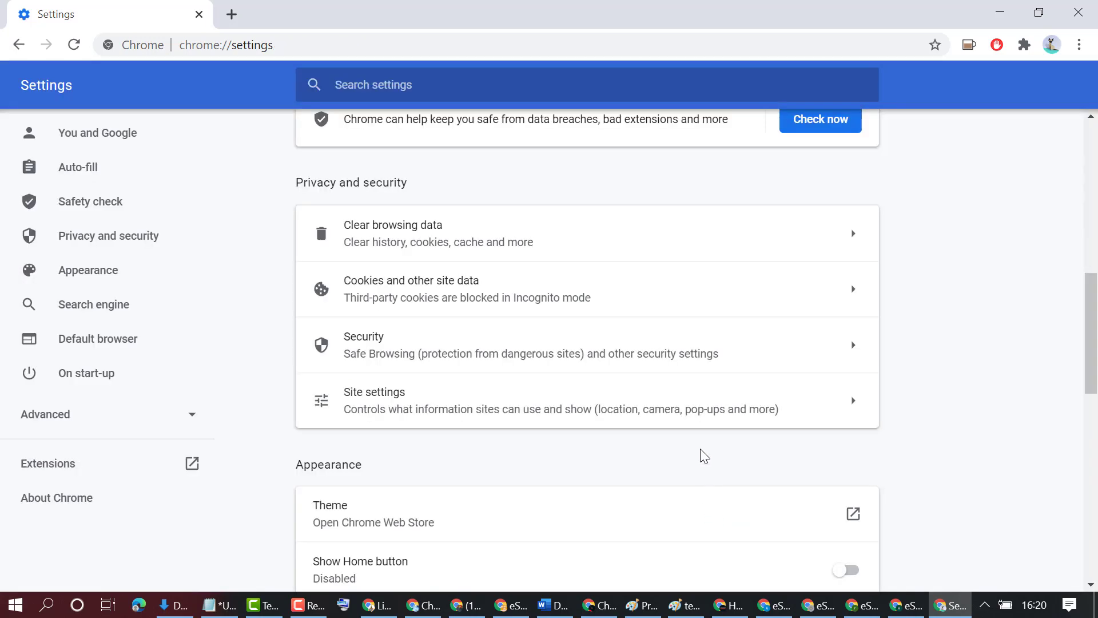
mouse_move(695, 431)
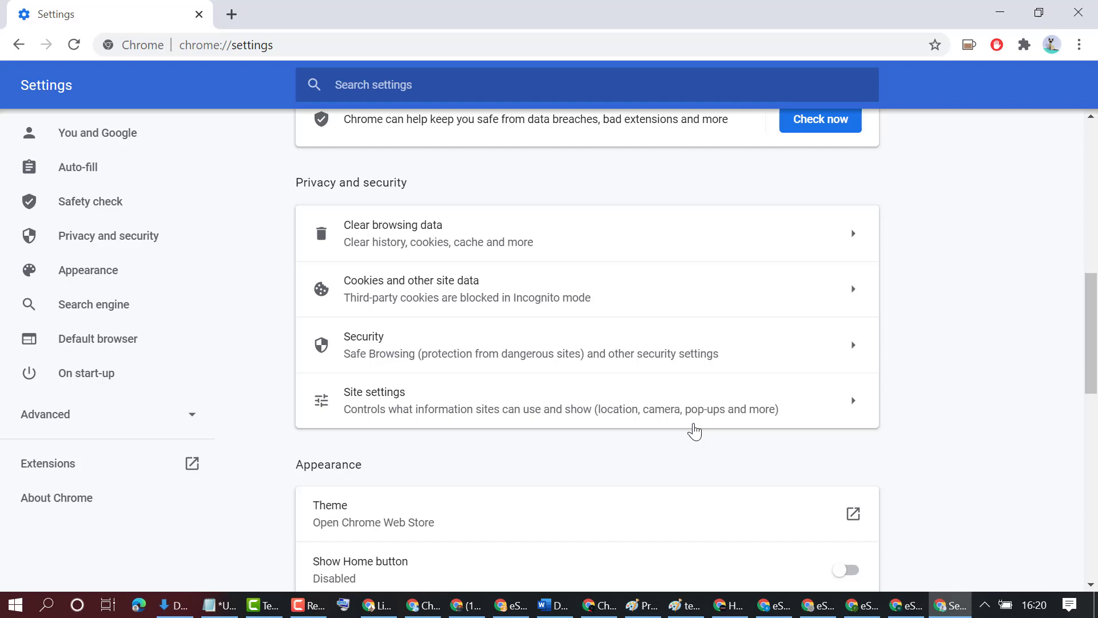